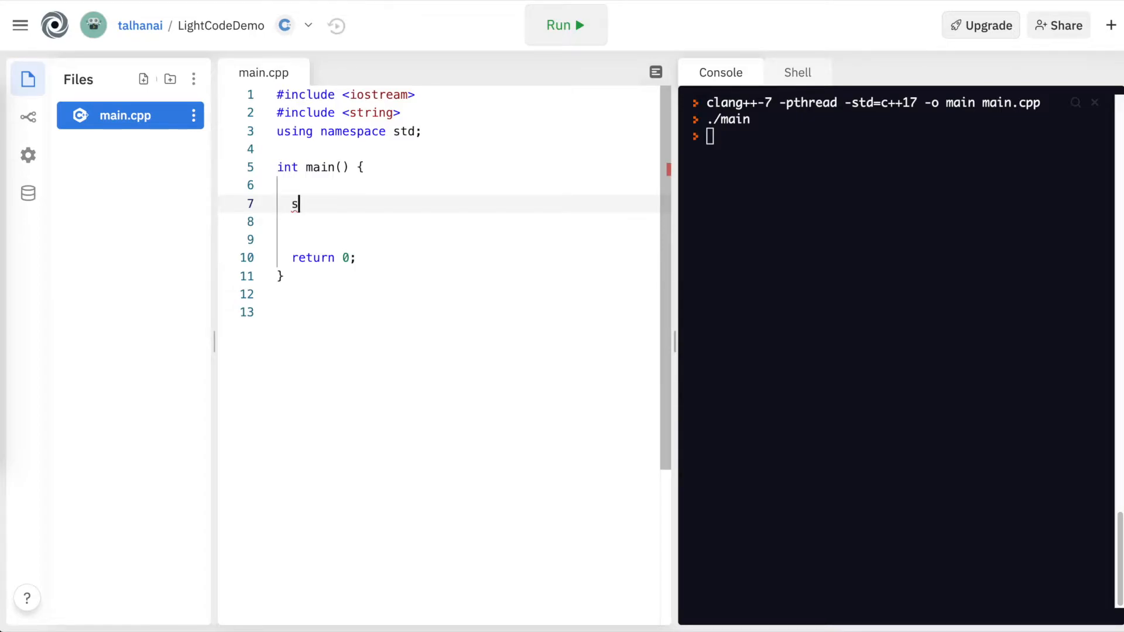
# - Declare int ages[4] = {23, 31, 44, 52}; in main.cpp
pyautogui.write('int')
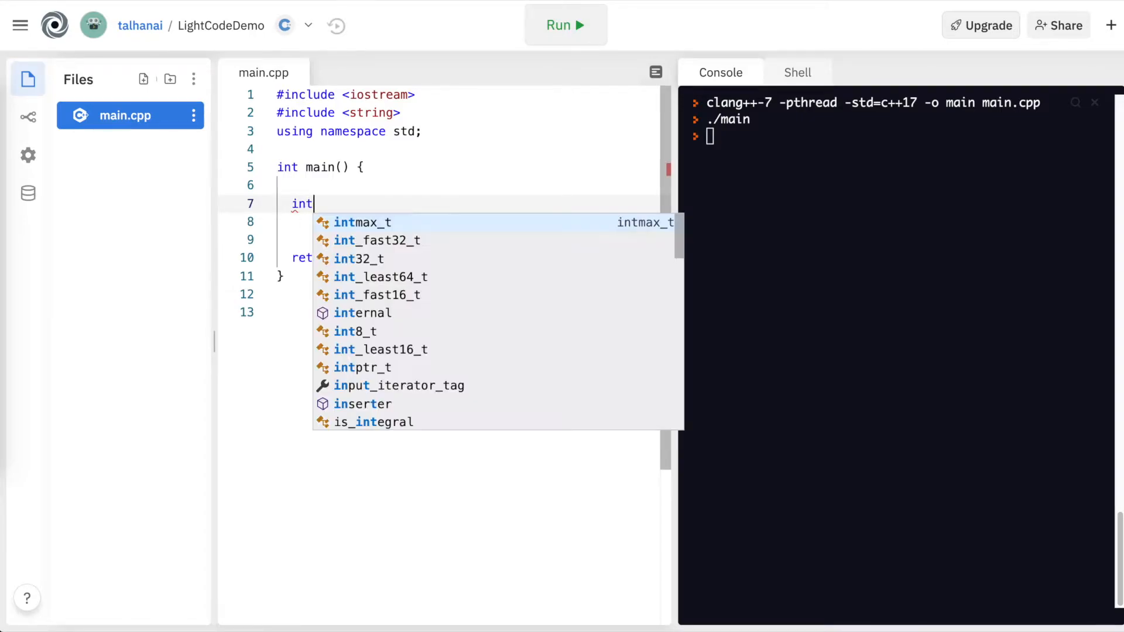
pyautogui.press('Escape')
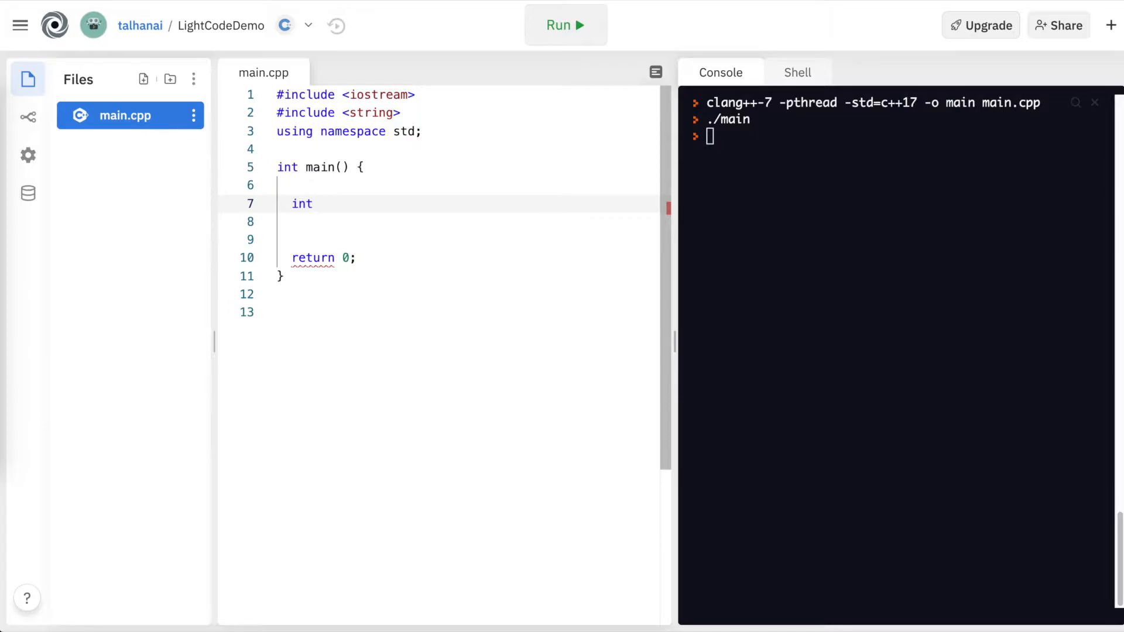
pyautogui.write('ages[')
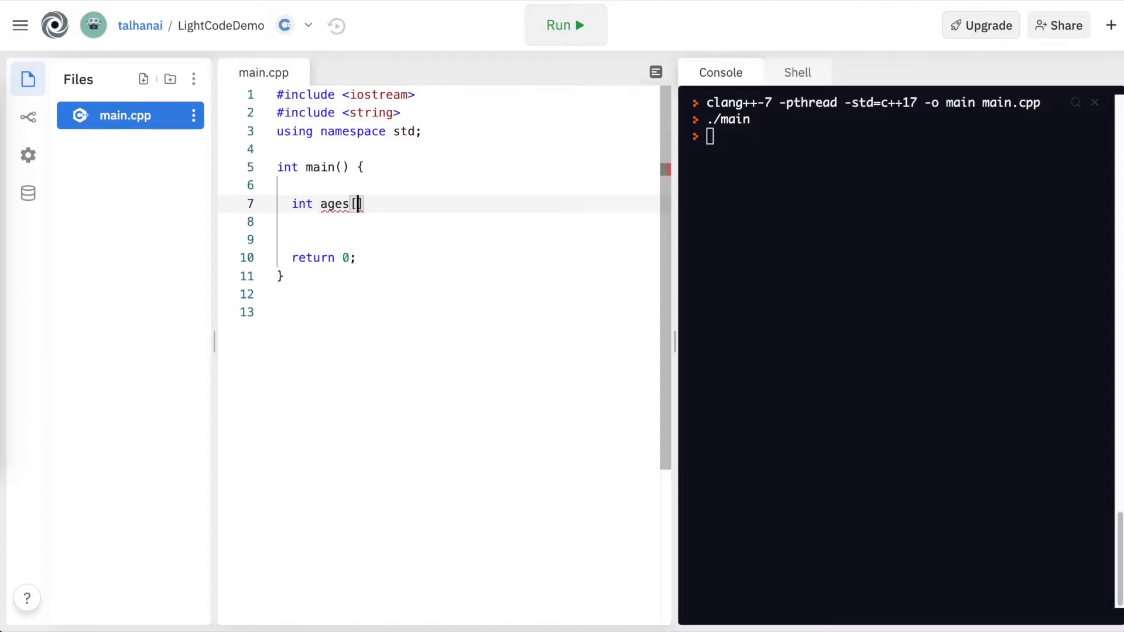
pyautogui.write('4] =')
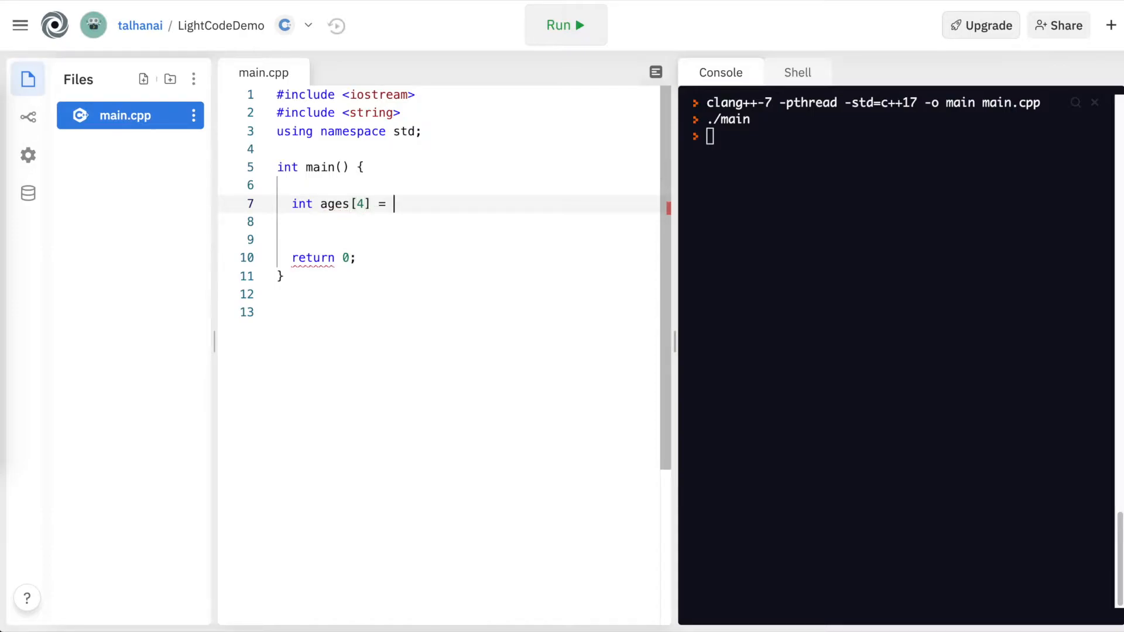
pyautogui.write('{}')
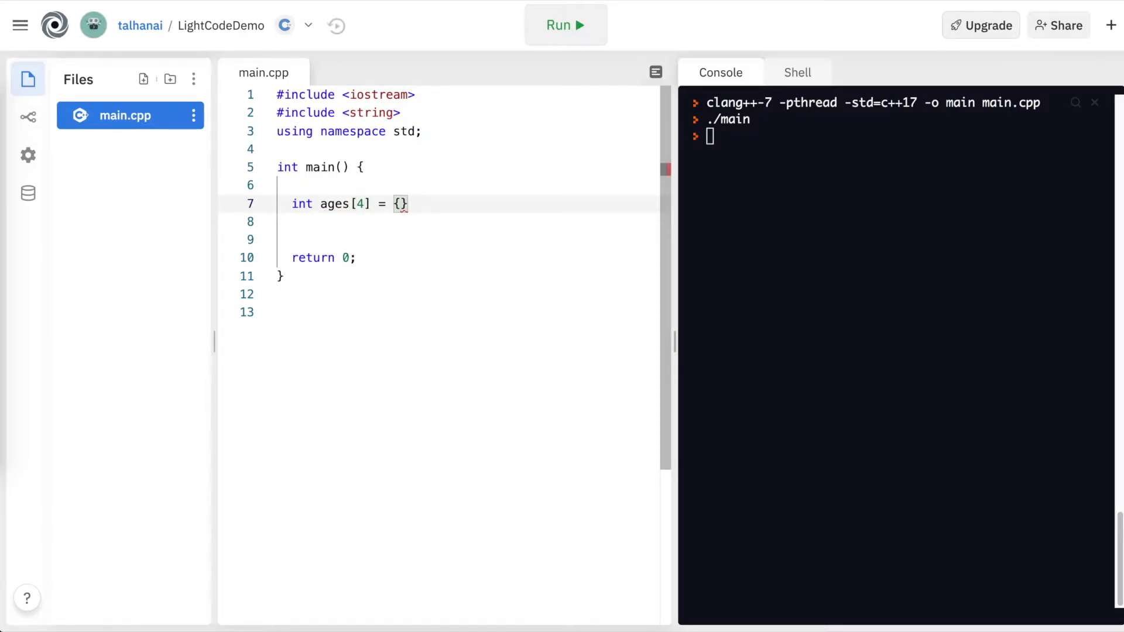
pyautogui.write('2')
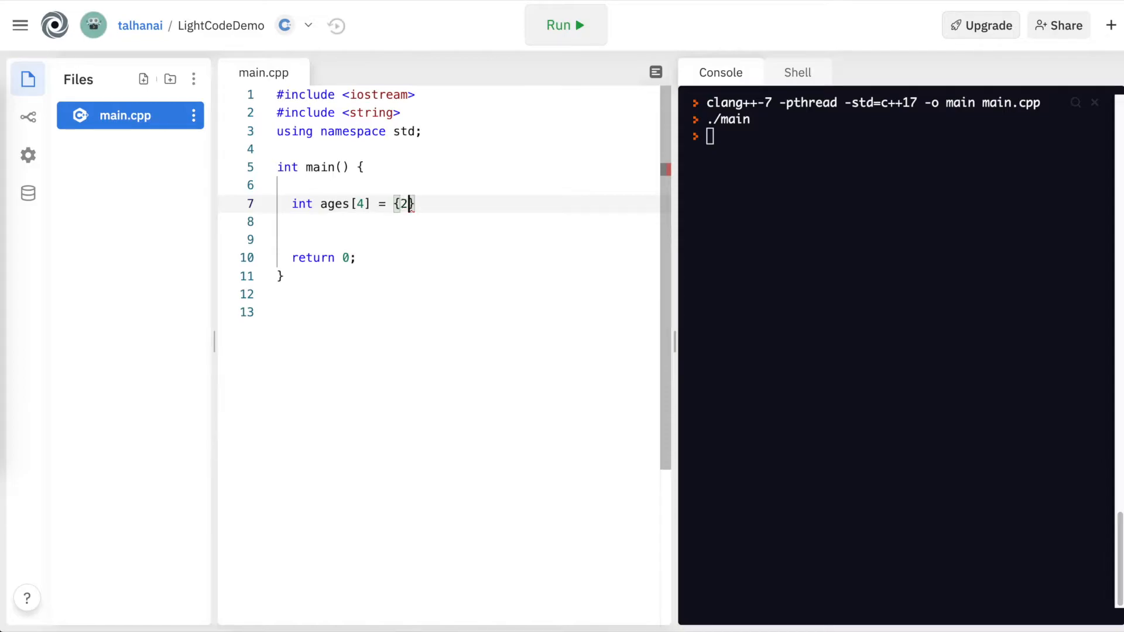
pyautogui.write('3, 31')
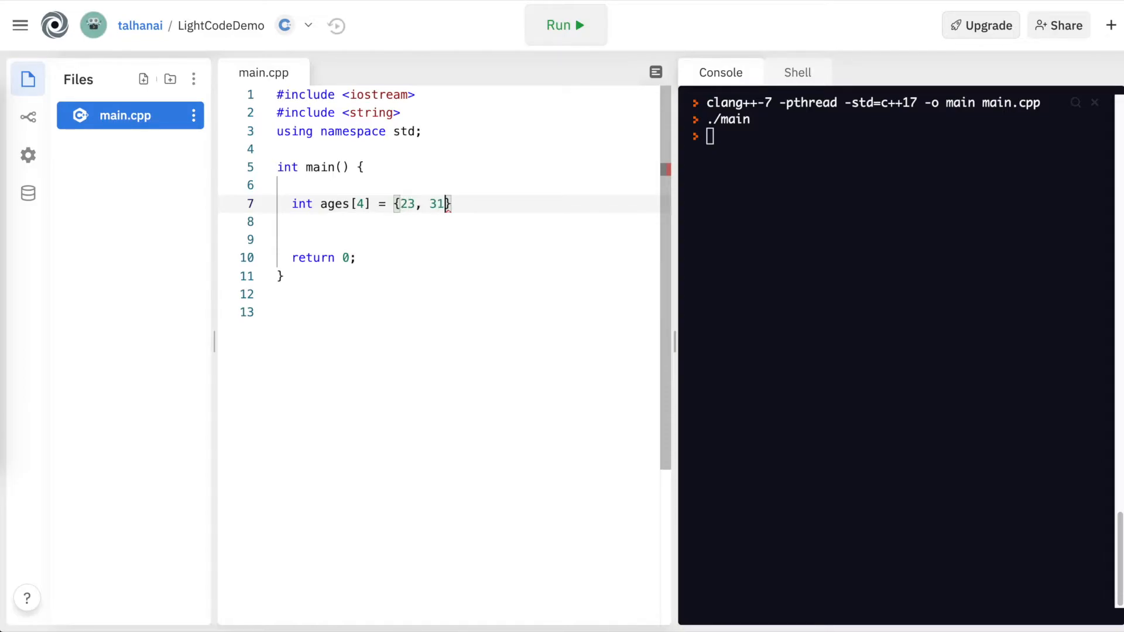
pyautogui.write(',')
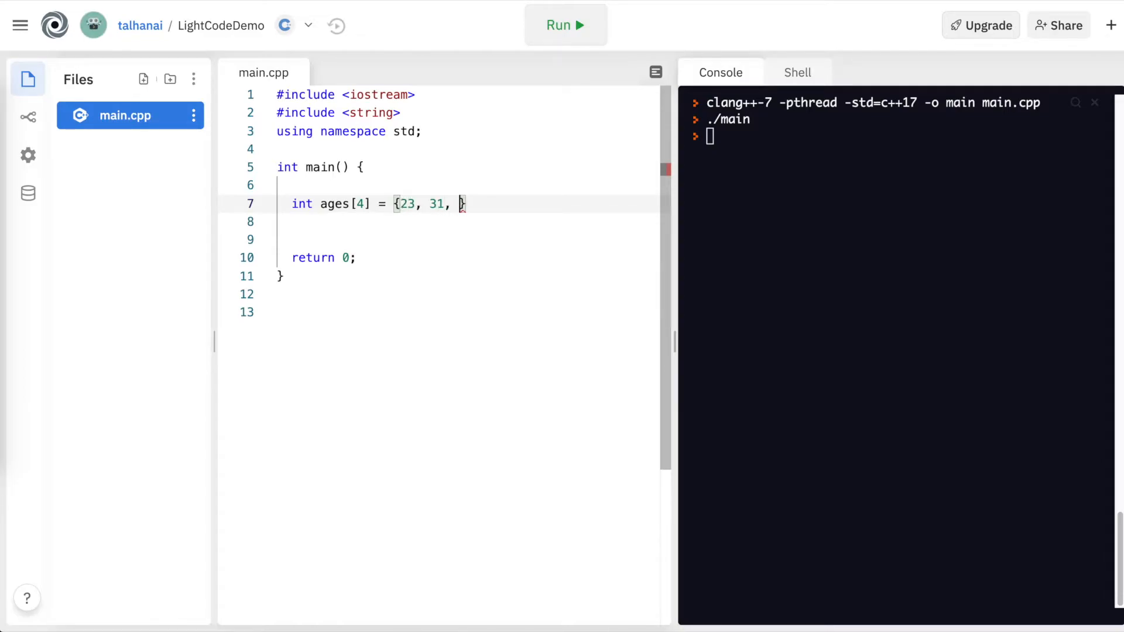
pyautogui.write('44,')
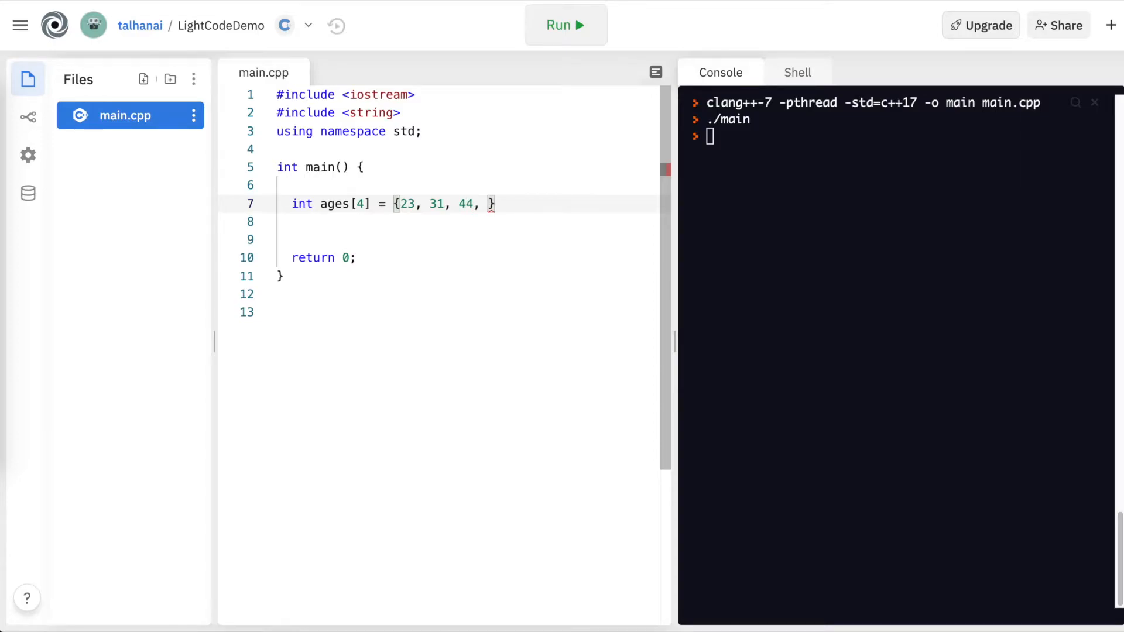
pyautogui.write('52')
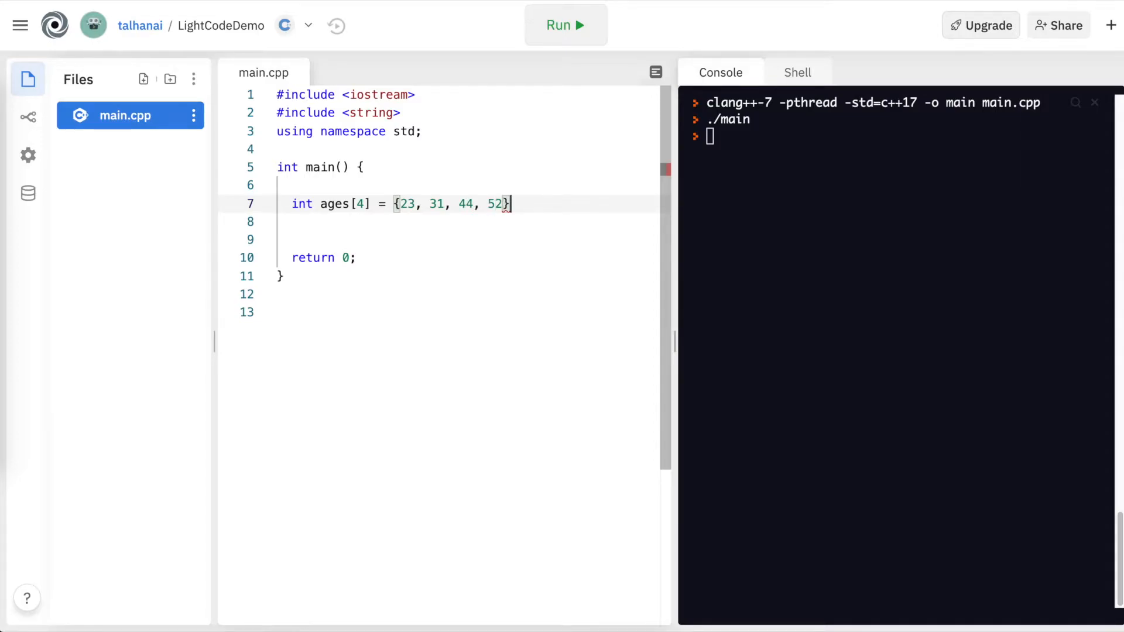
pyautogui.write(';')
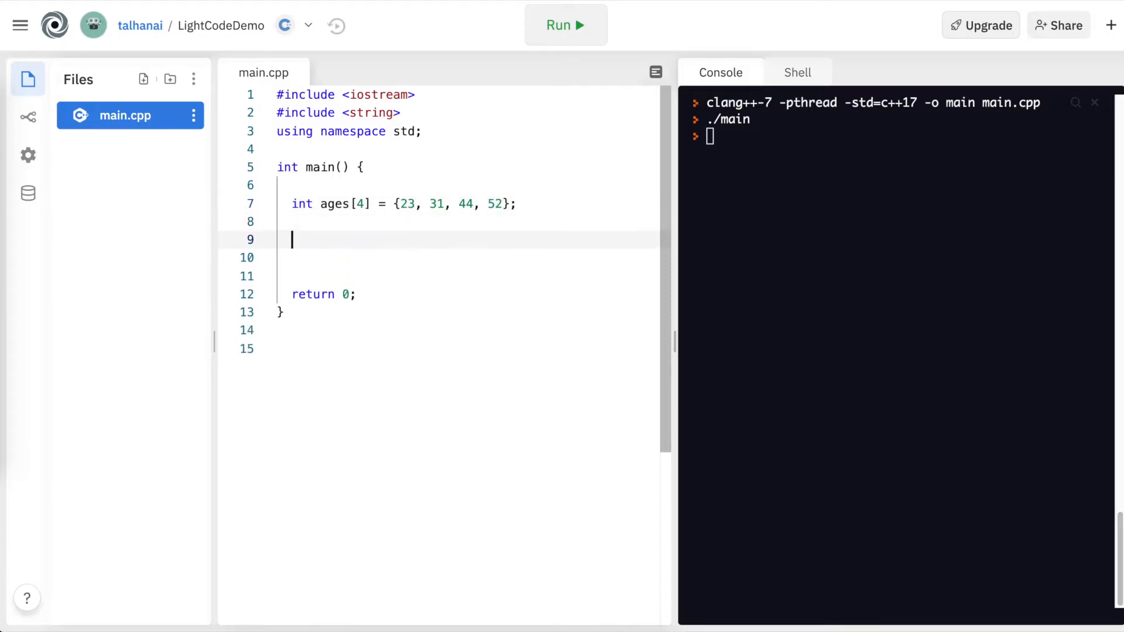
# - Add the line cout << ages << "\n"; below the array
pyautogui.write('cout')
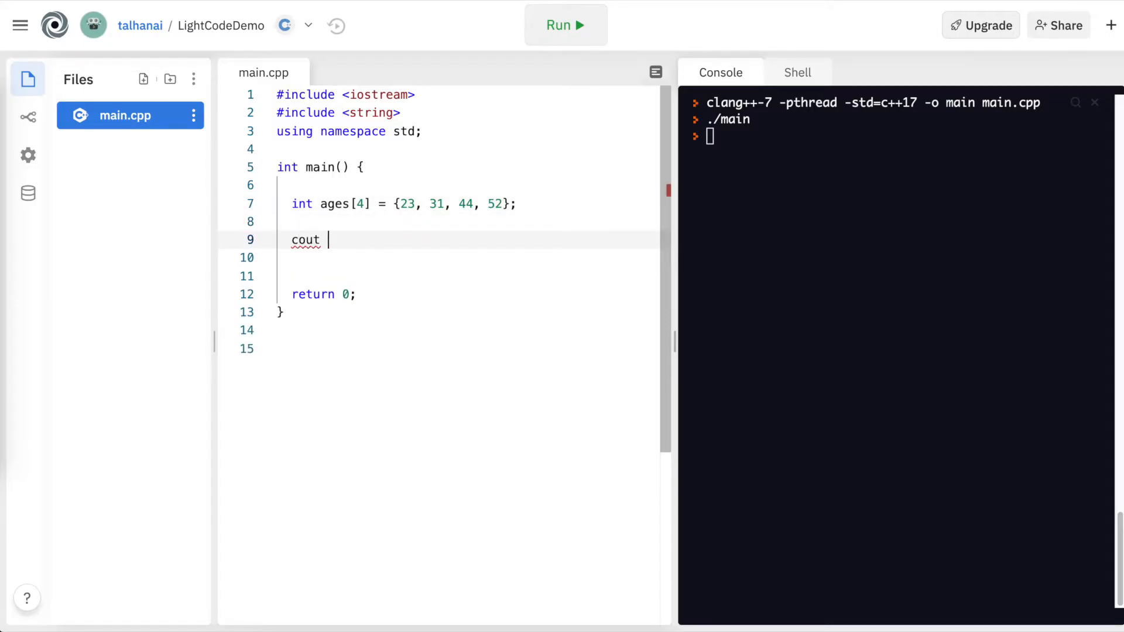
pyautogui.write('<< ages <<')
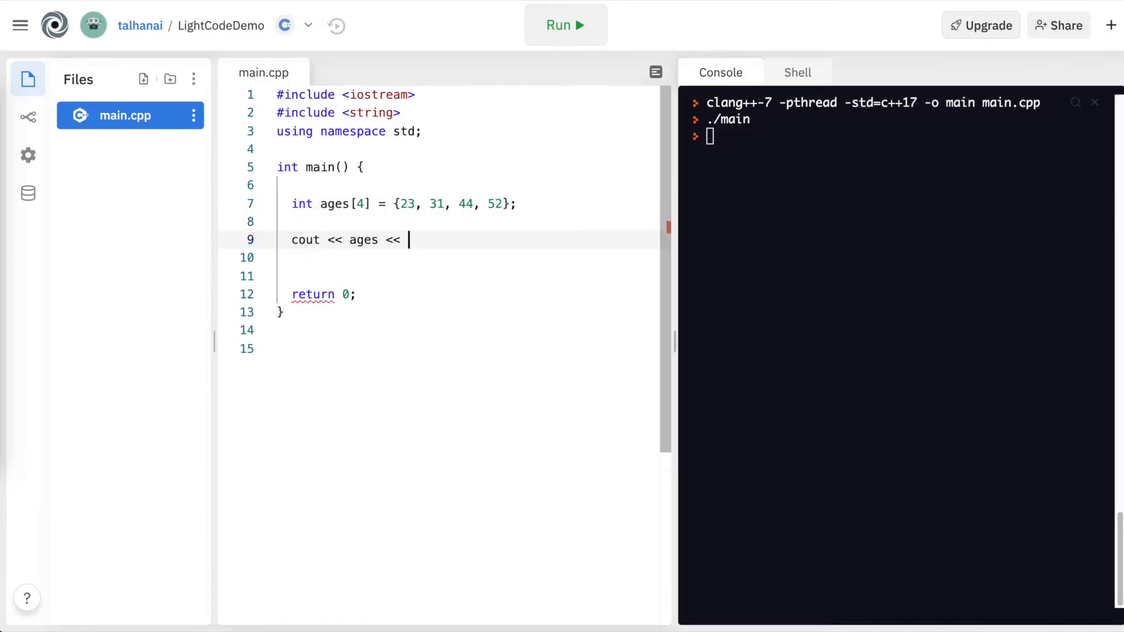
pyautogui.write('"\\n";')
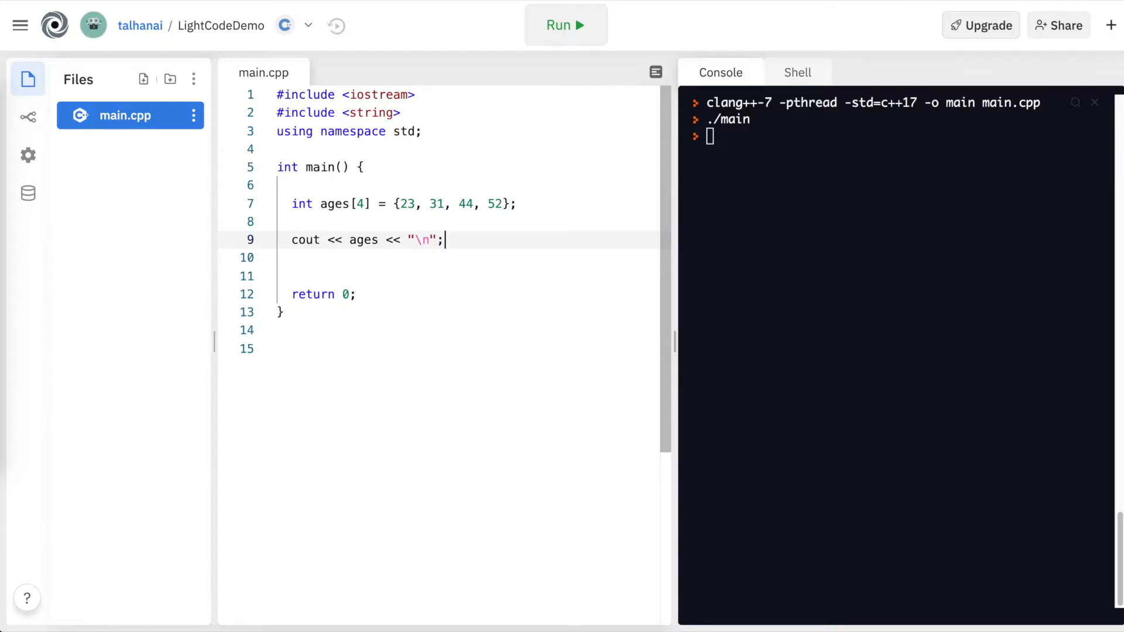
# - Run the program, which prints the address 0x7ffea8780600 instead of the values
pyautogui.click(565, 25)
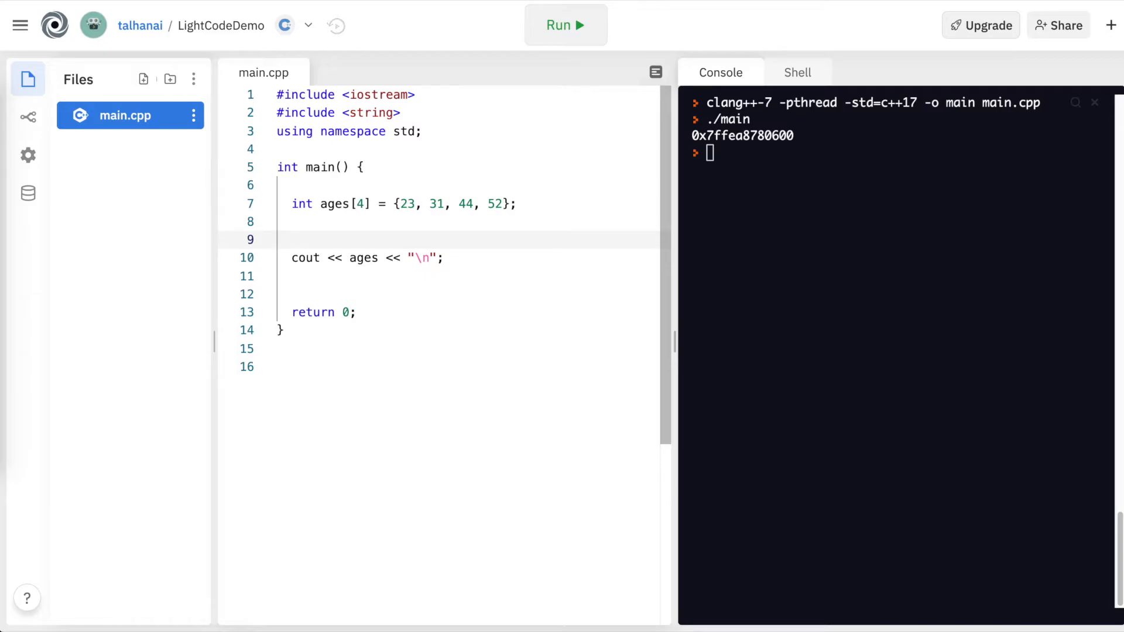
# - Wrap the print line in for (int i = 0; i < 4; i++){ }
pyautogui.write('for (')
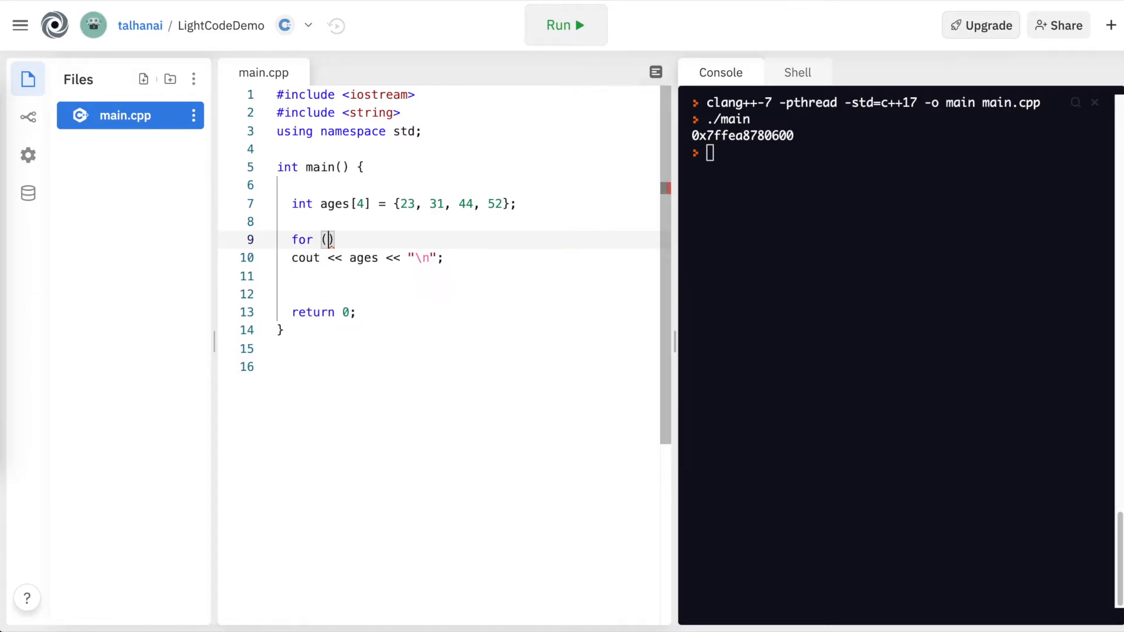
pyautogui.write('int i =')
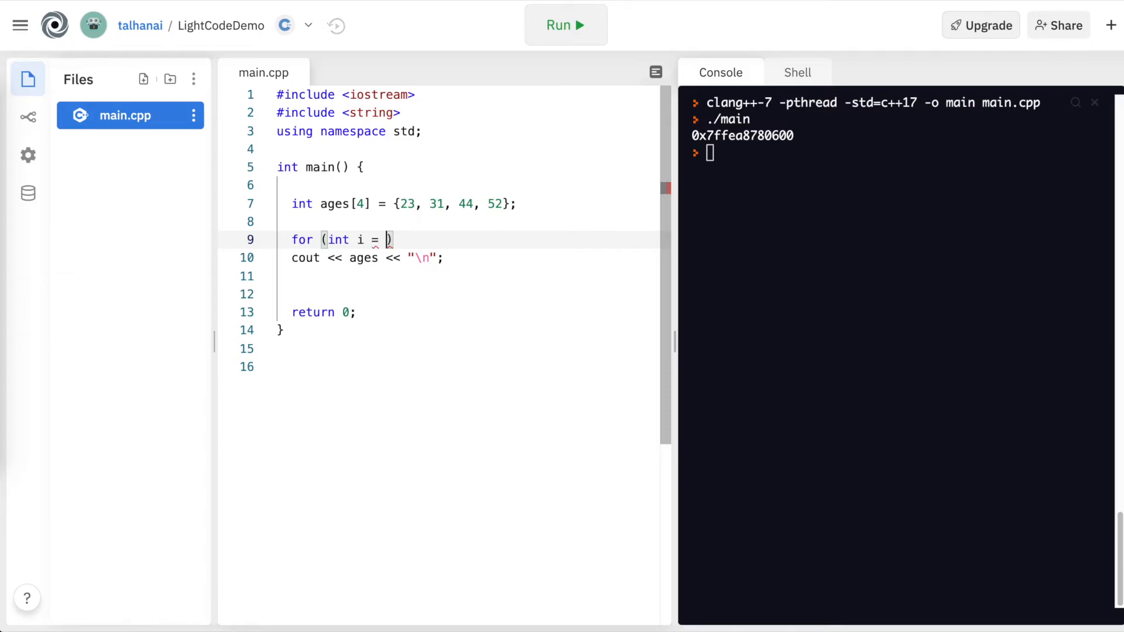
pyautogui.write('0; i')
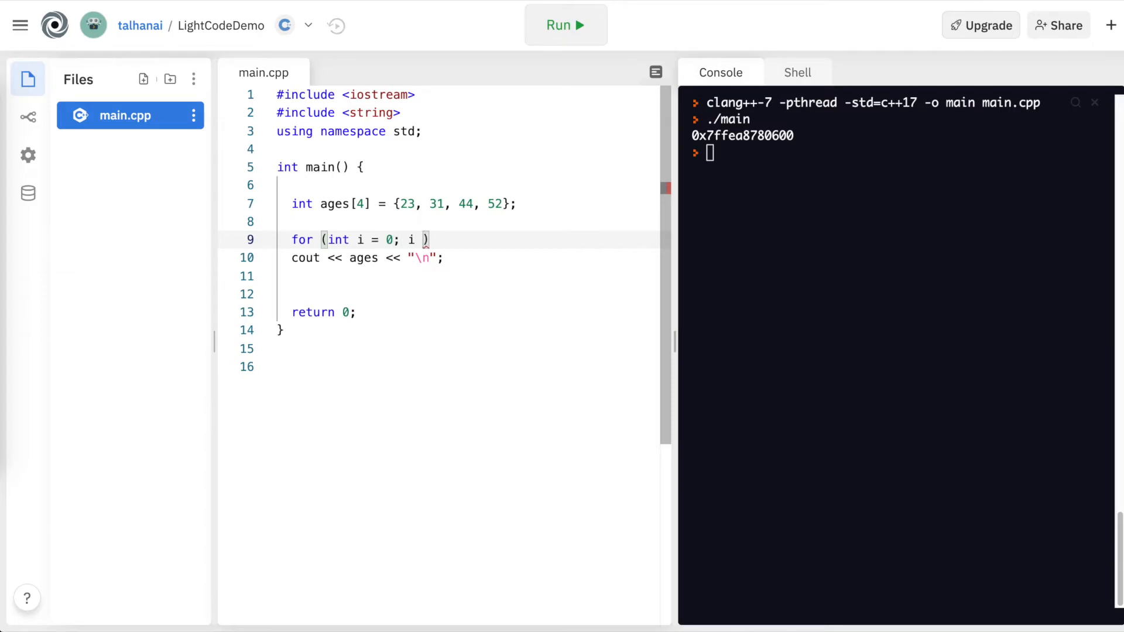
pyautogui.write('< 4;')
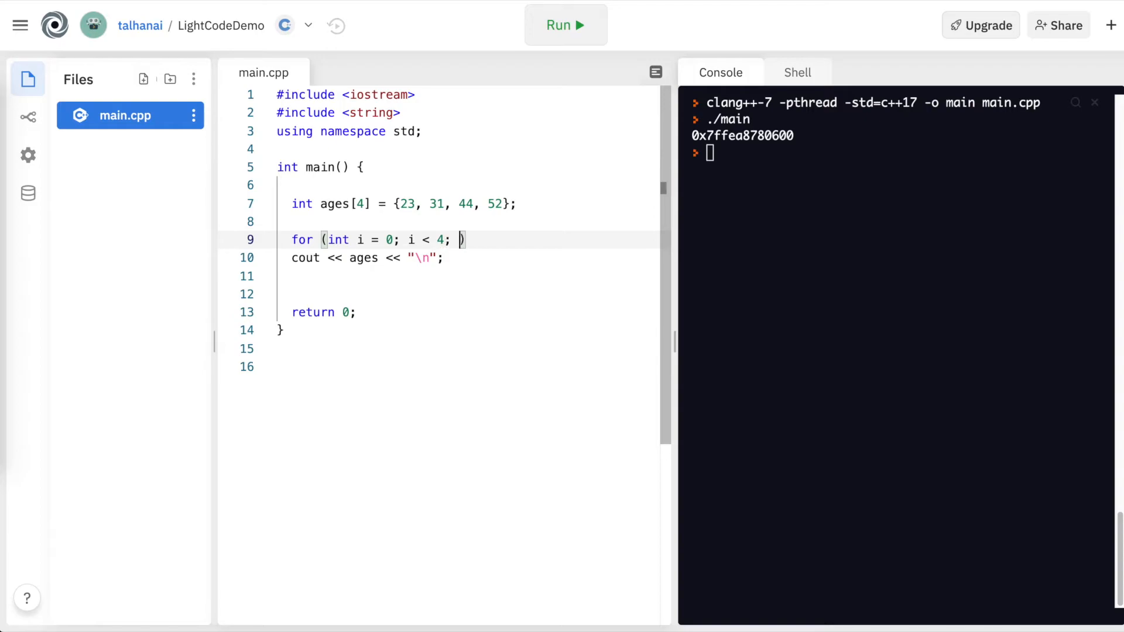
pyautogui.write('i++')
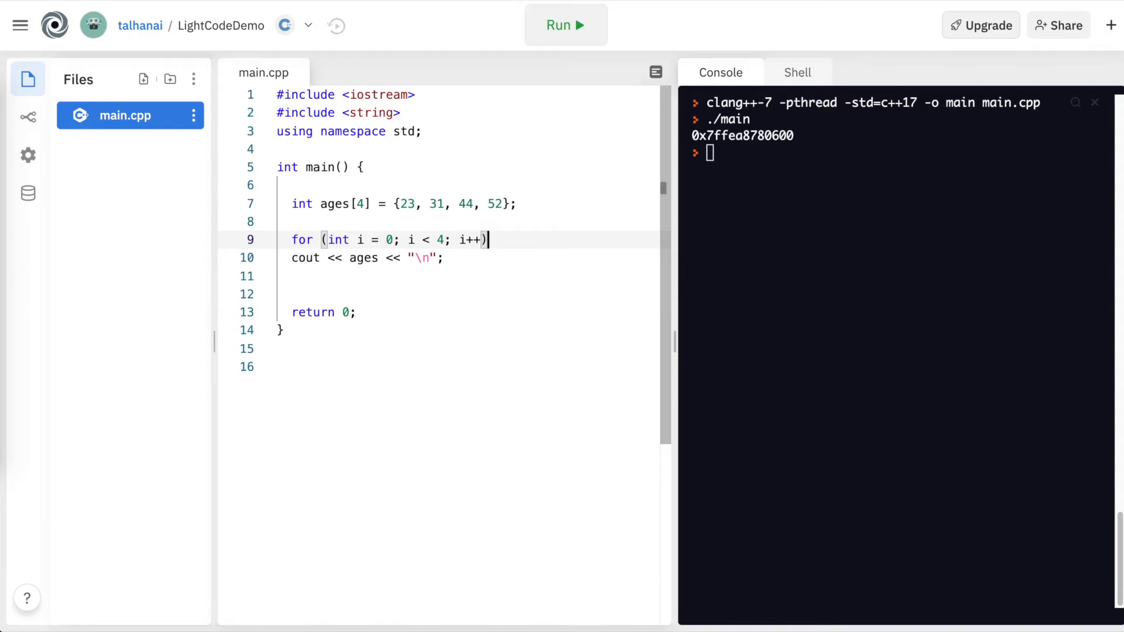
pyautogui.write('{')
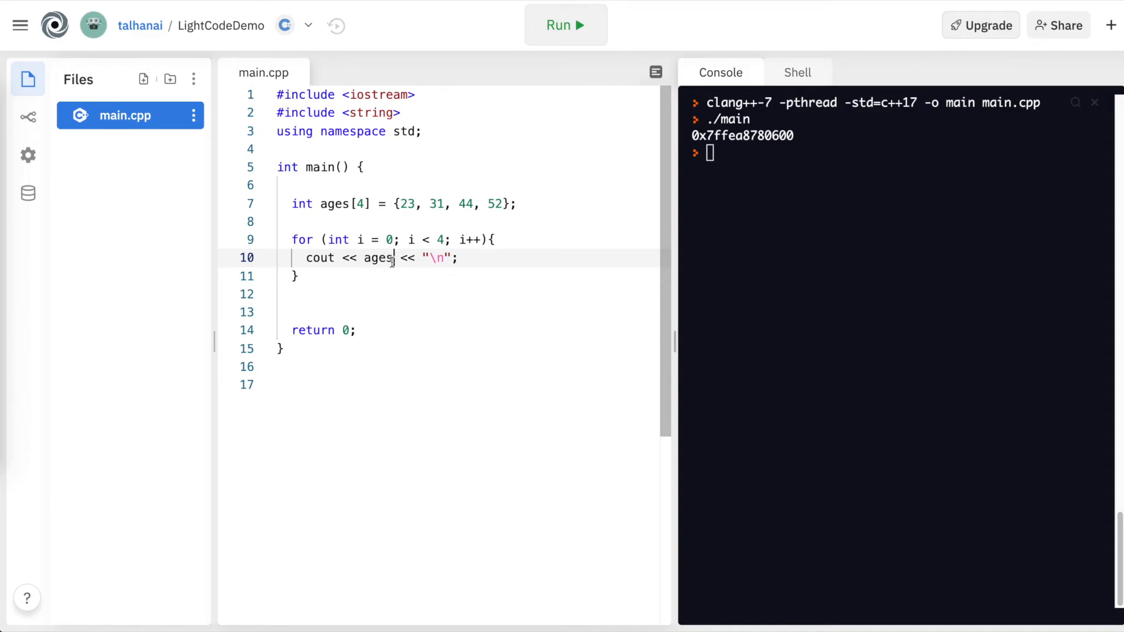
# - Change the printed value to ages[i] and run, listing 23, 31, 44, 52
pyautogui.write('[i')
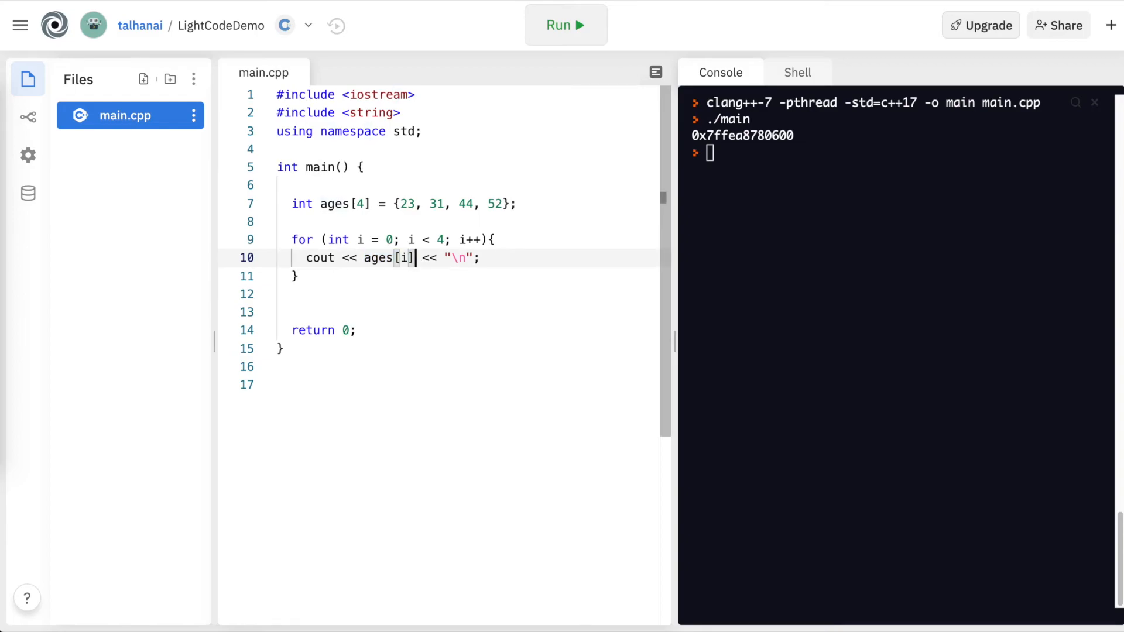
pyautogui.click(457, 257)
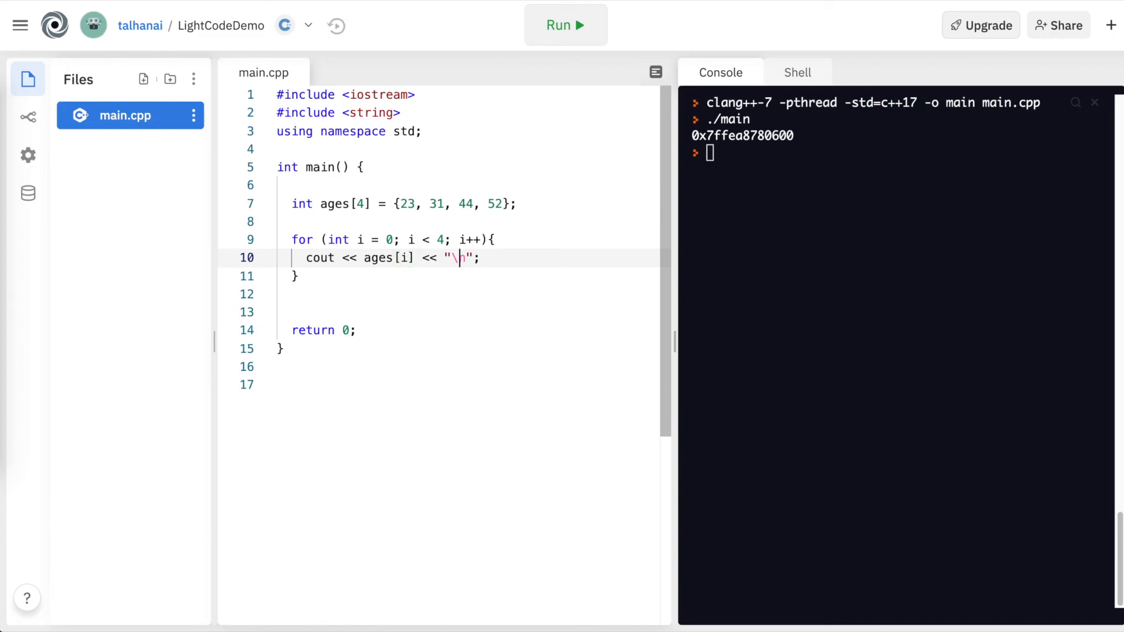
pyautogui.click(566, 24)
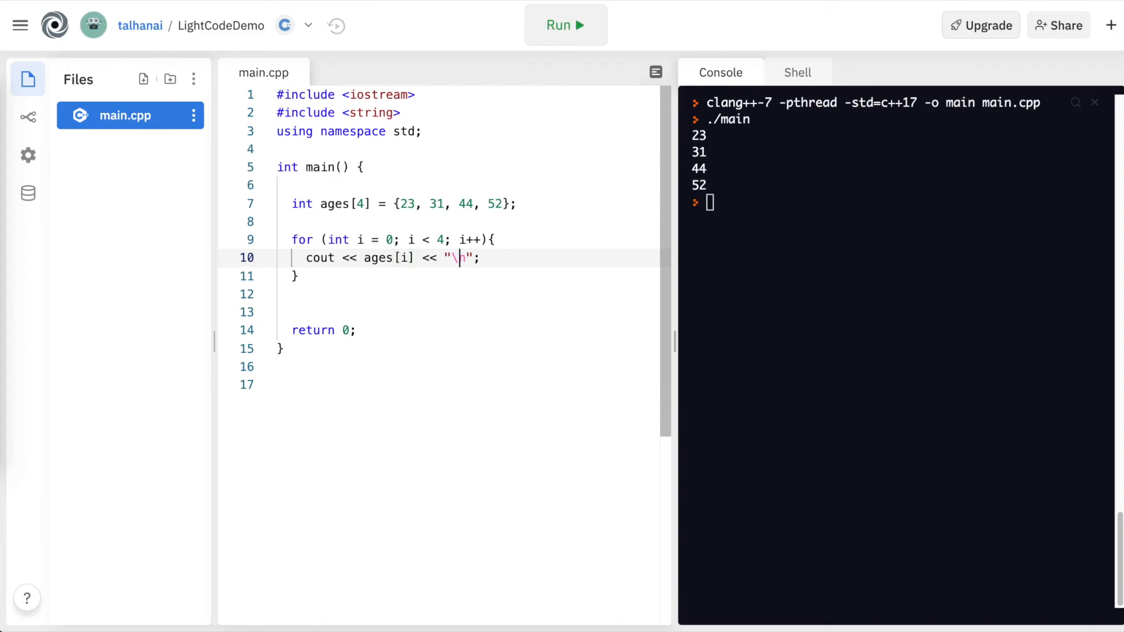